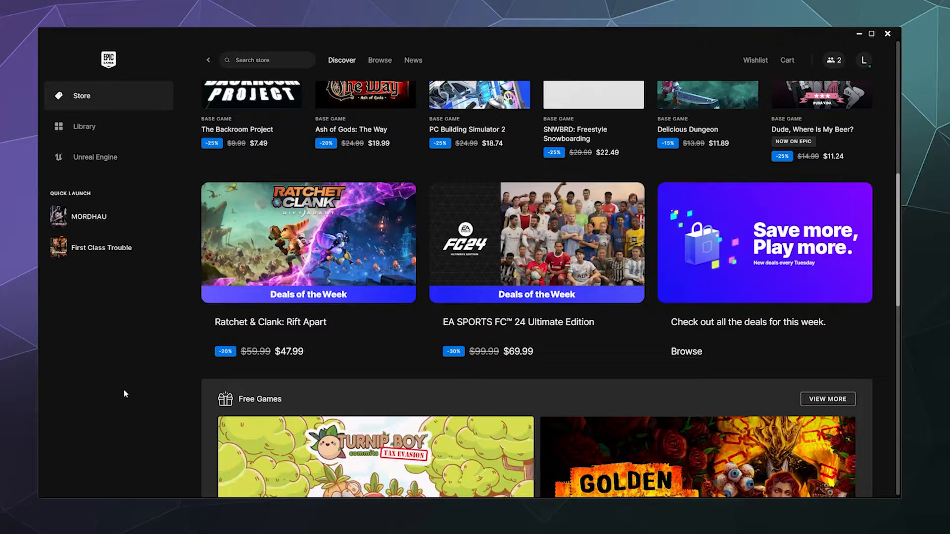
mouse_move(123, 130)
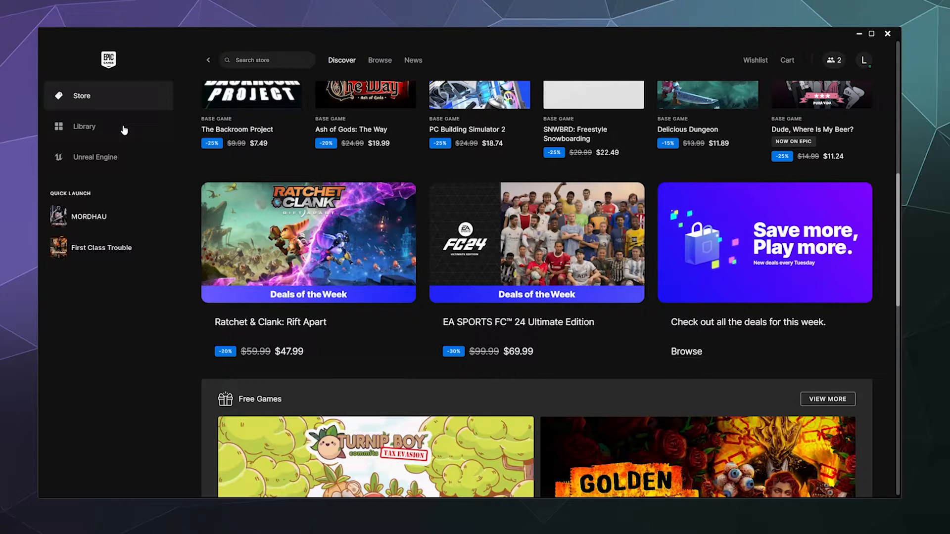
Filter the library to installed games and open First Class Trouble's Manage options
click(84, 127)
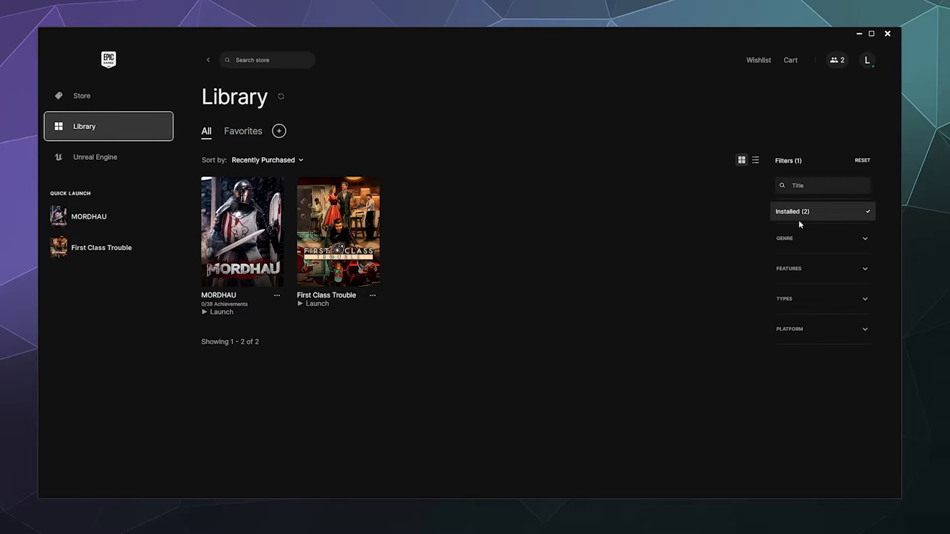
click(822, 211)
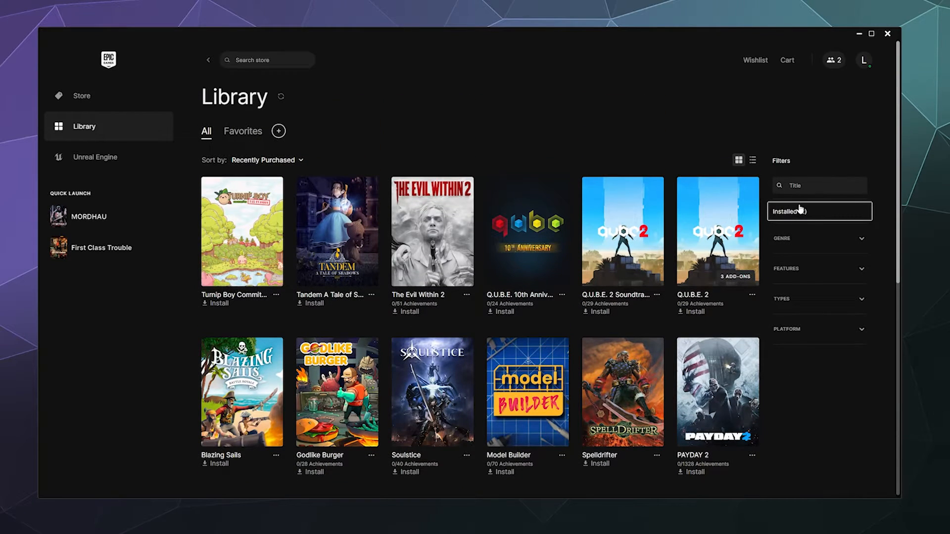
click(817, 210)
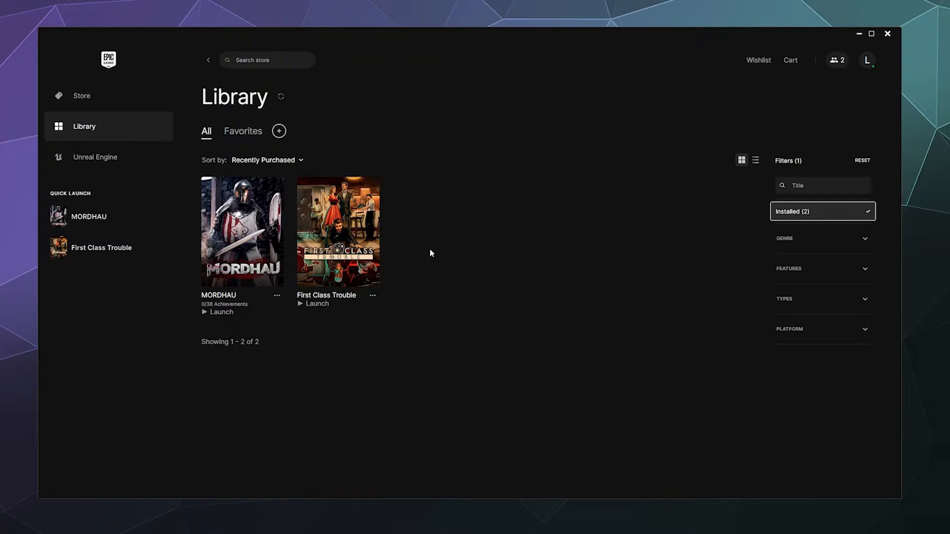
click(372, 296)
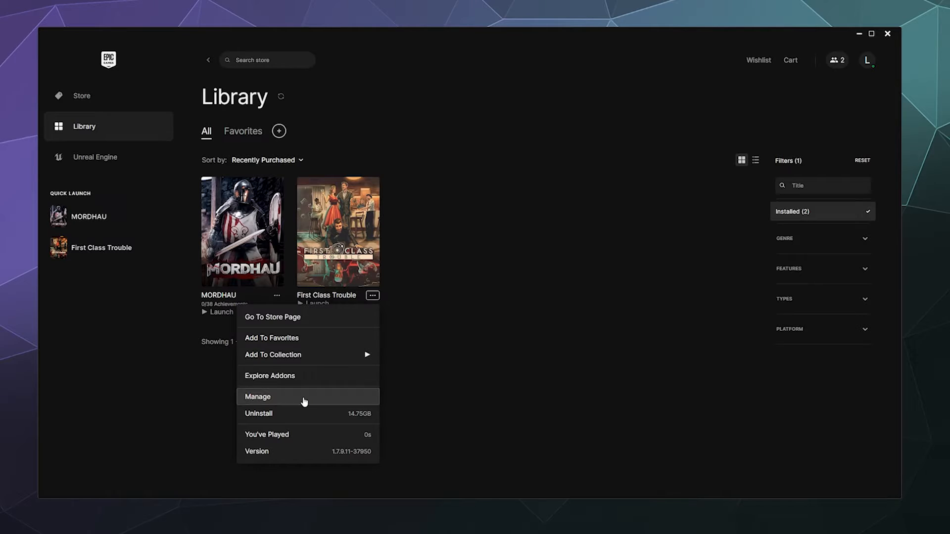
click(257, 396)
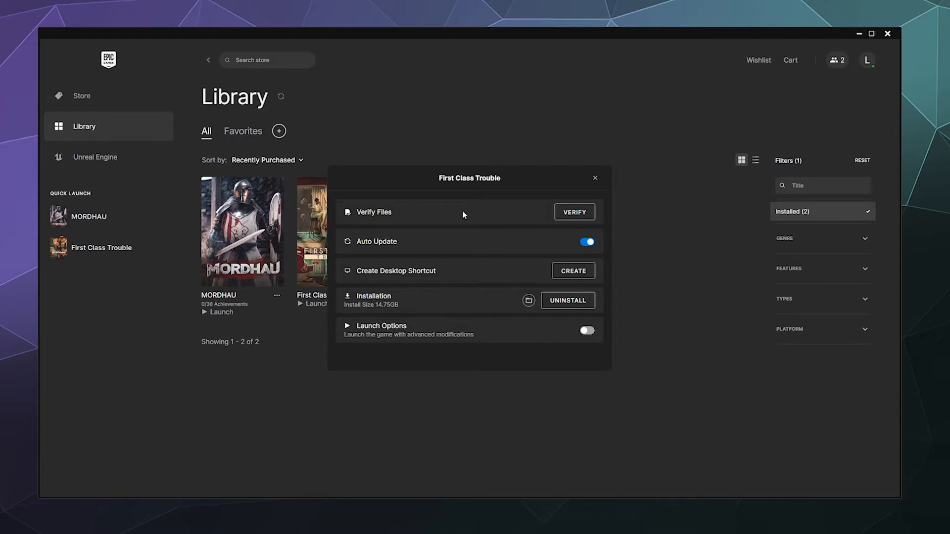
Start verifying First Class Trouble's game files from the Manage dialog
click(594, 179)
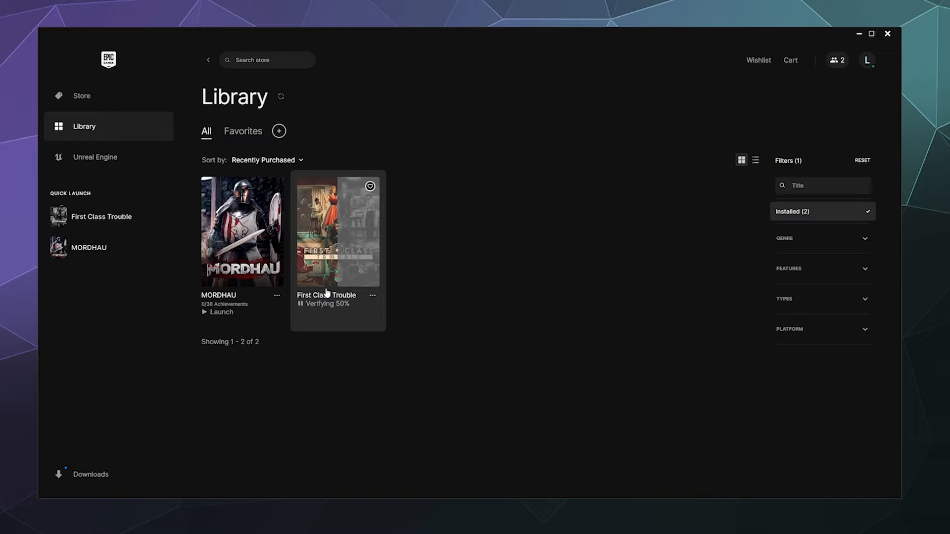
mouse_move(459, 284)
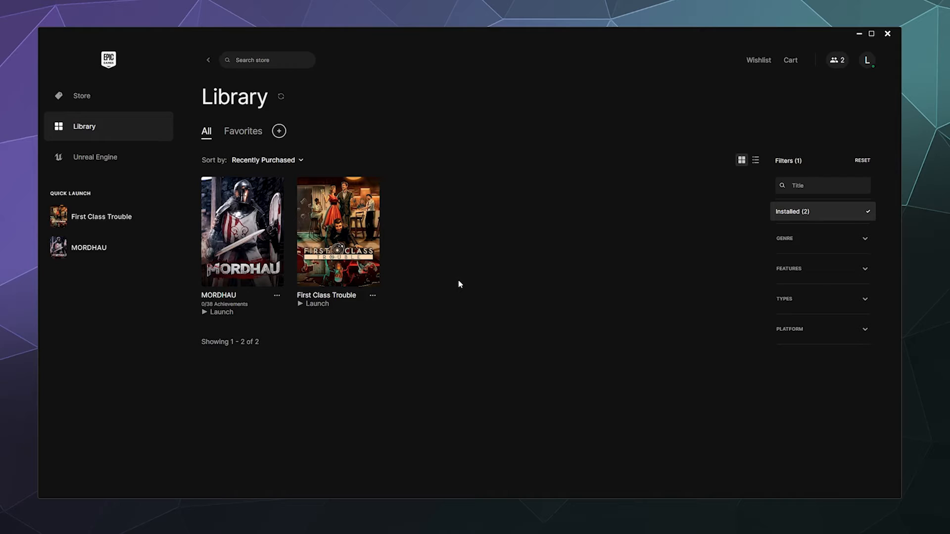
mouse_move(427, 296)
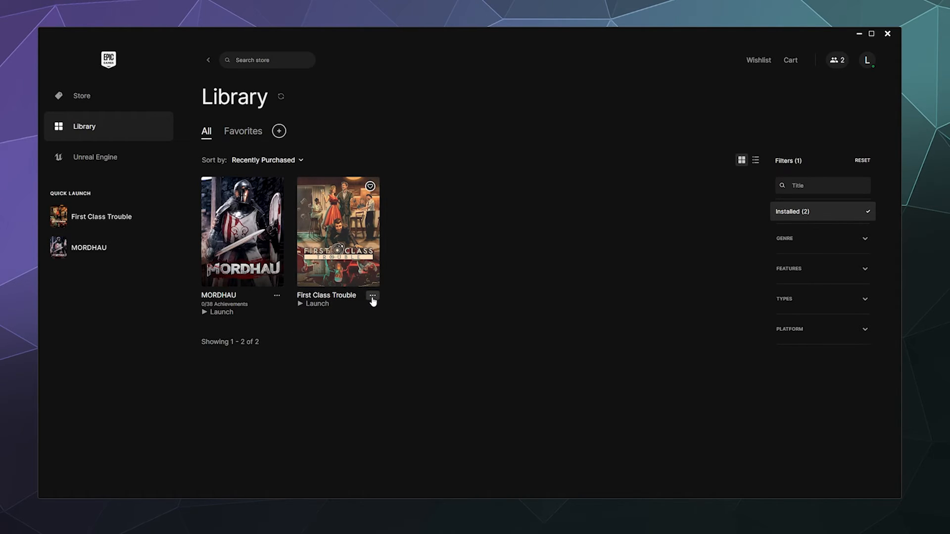
click(372, 296)
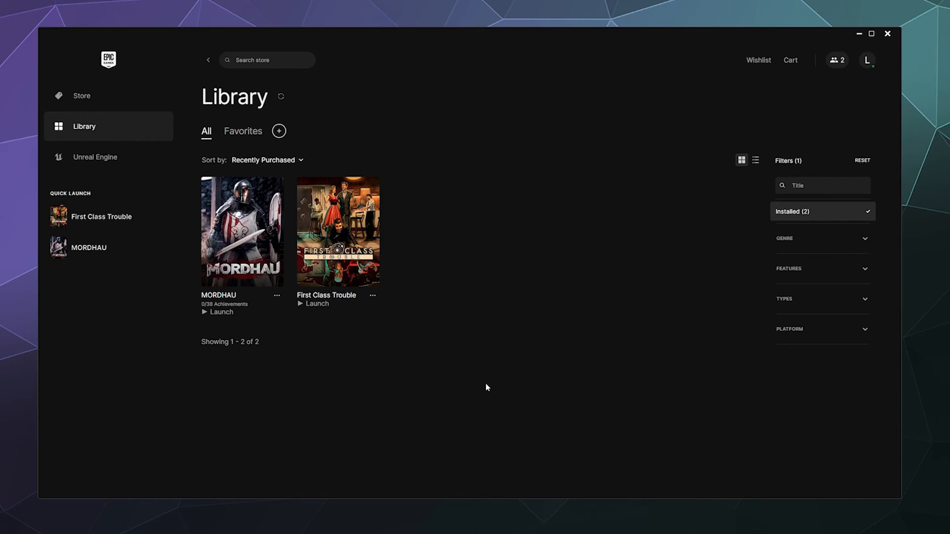
mouse_move(471, 369)
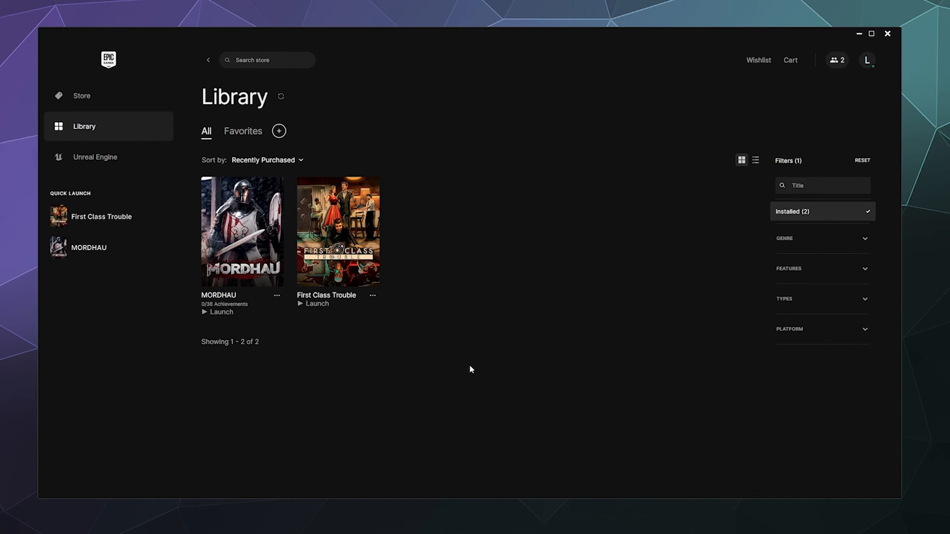